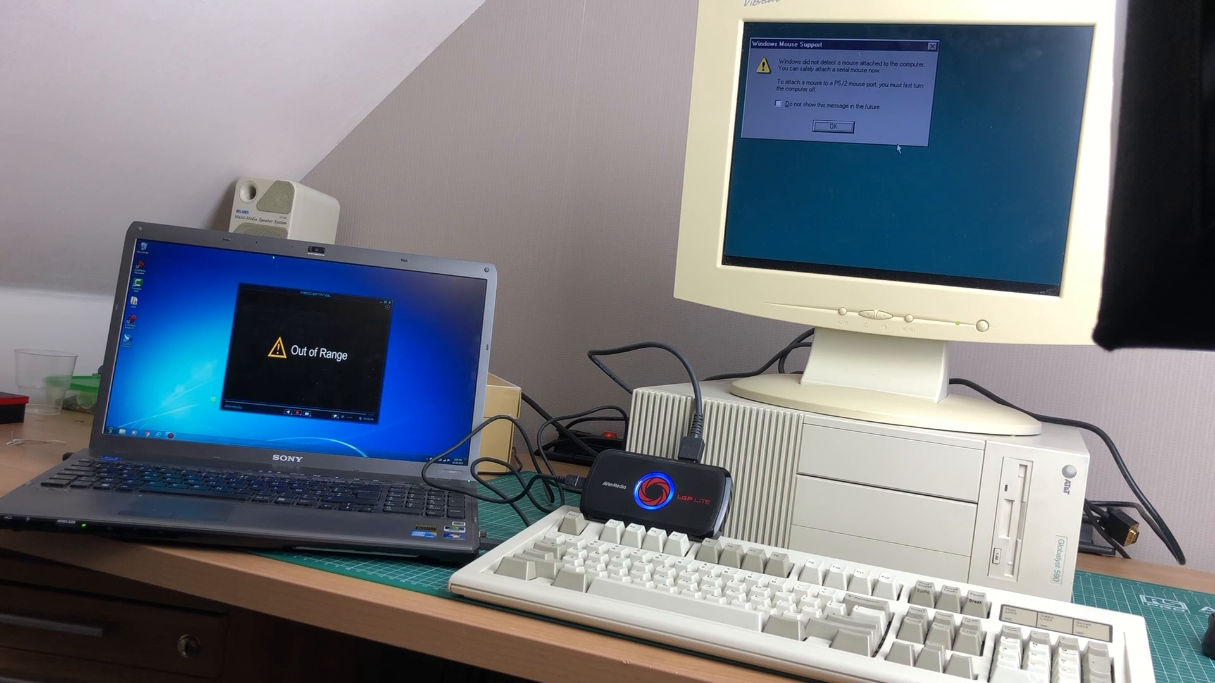
Show the MDA/CGA/EGA to VGA project page scrolled down to its New PCB section.
{"action": "left_click", "coordinate": [831, 127]}
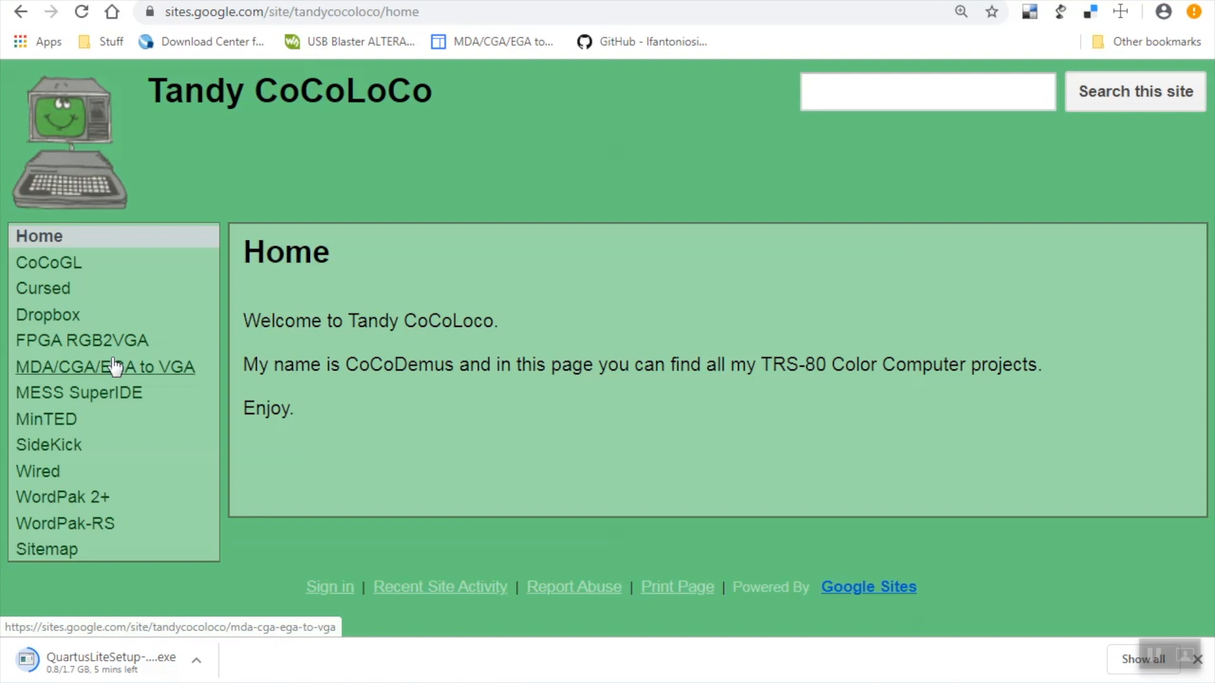
{"action": "left_click", "coordinate": [105, 367]}
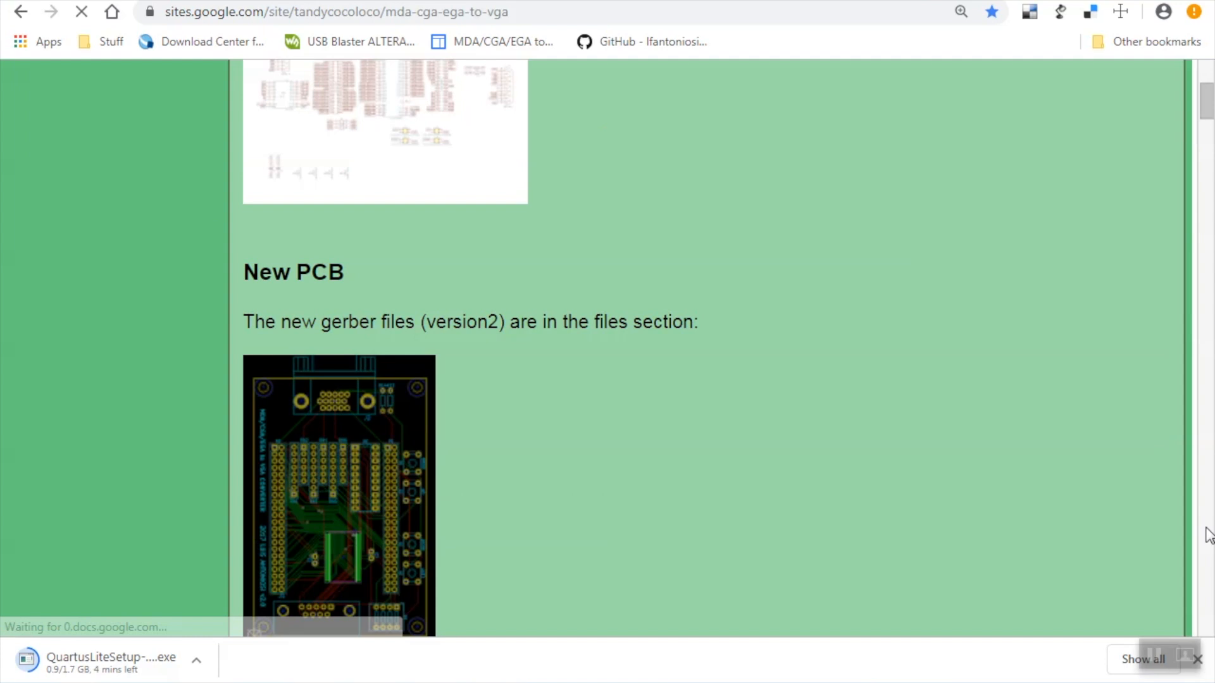
{"action": "scroll", "scroll_direction": "down", "scroll_amount": 3}
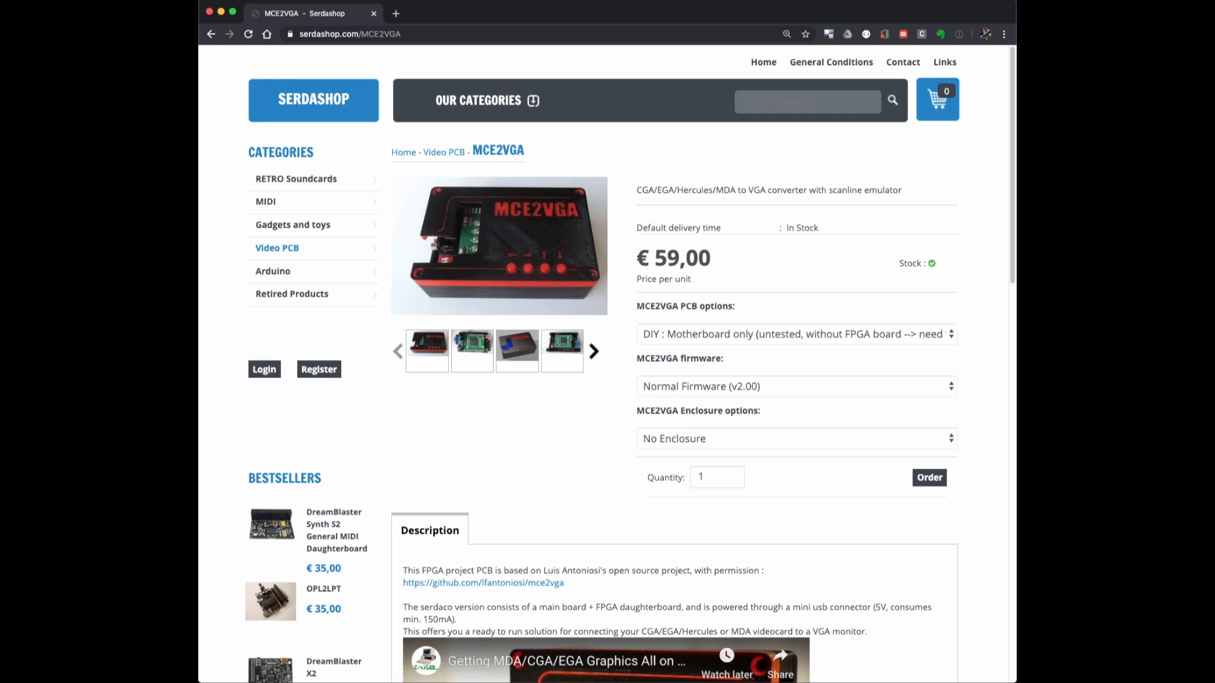
Choose the Developer kit PCB option for the MCE2VGA and select its firmware version.
{"action": "left_click", "coordinate": [795, 334]}
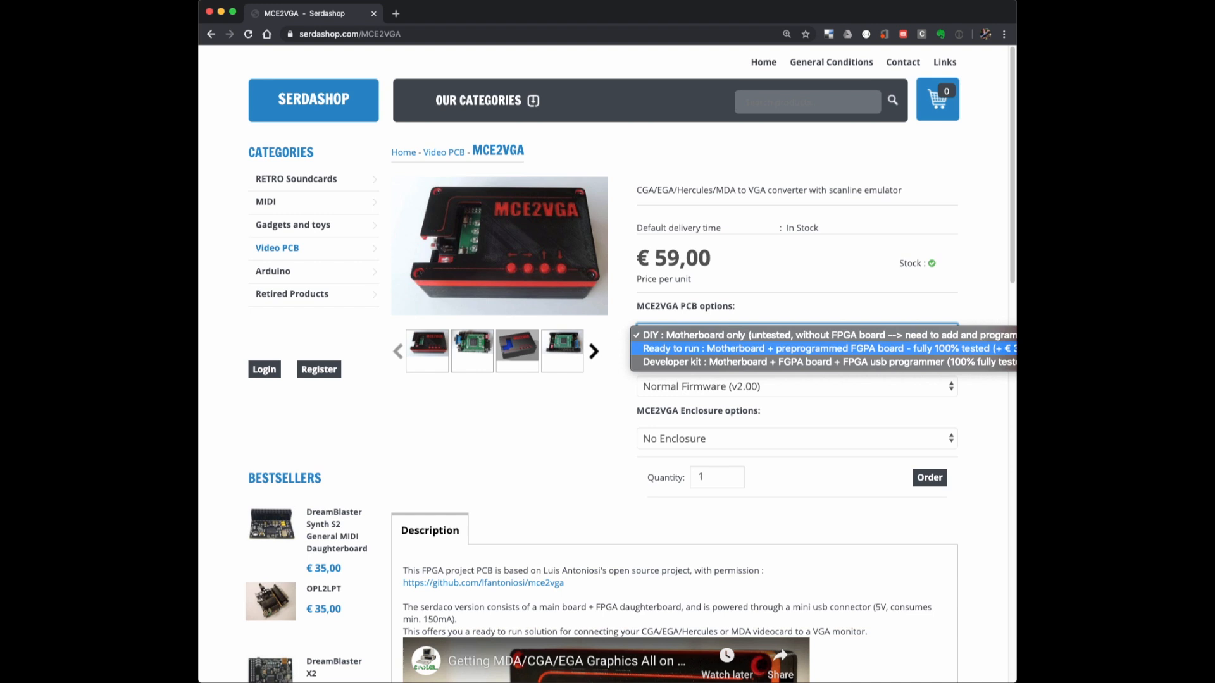
{"action": "left_click", "coordinate": [821, 348]}
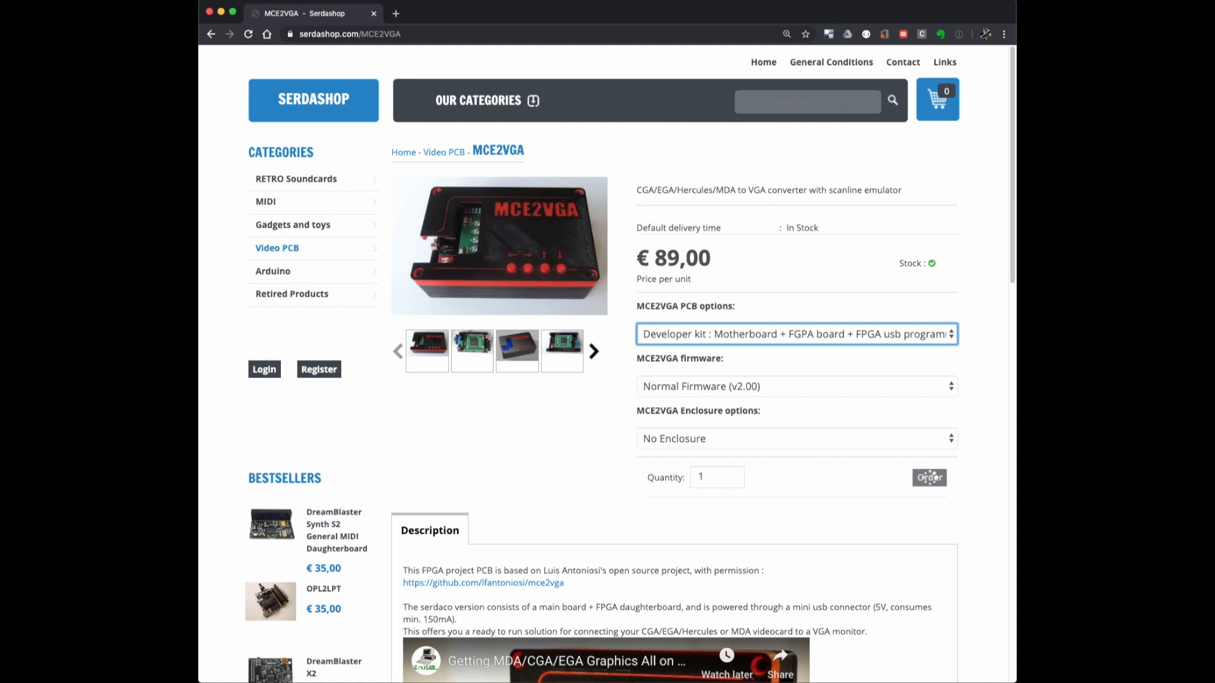
{"action": "left_click", "coordinate": [795, 386]}
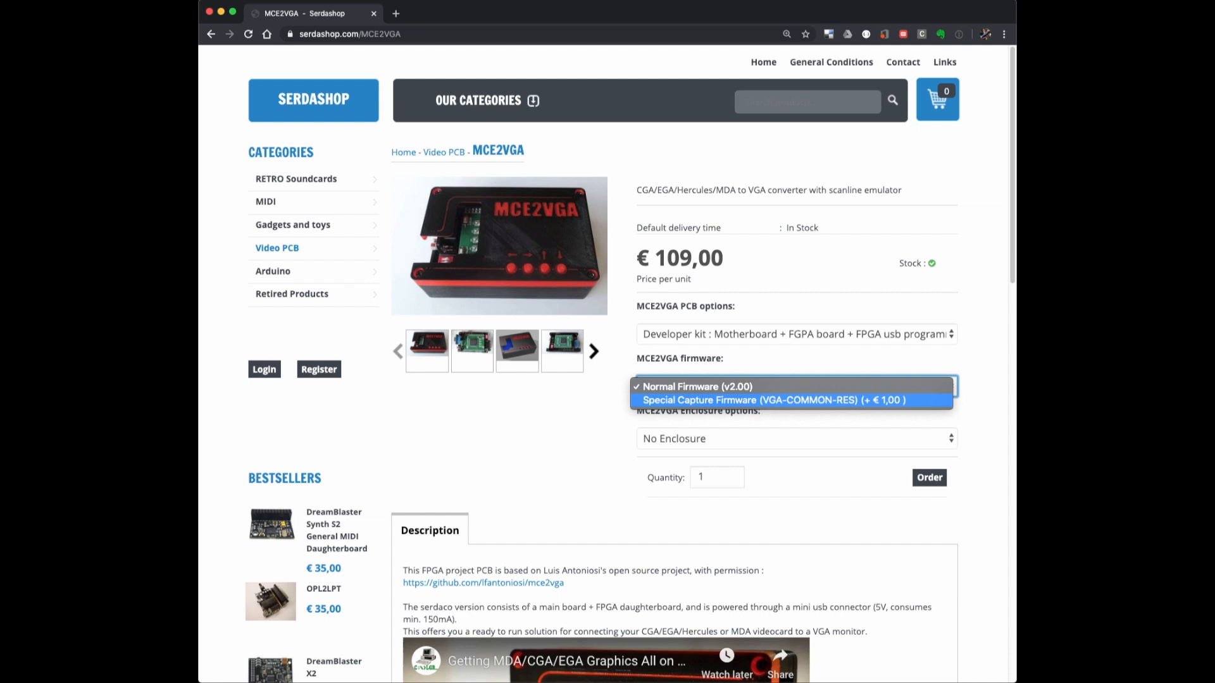
{"action": "left_click", "coordinate": [296, 178]}
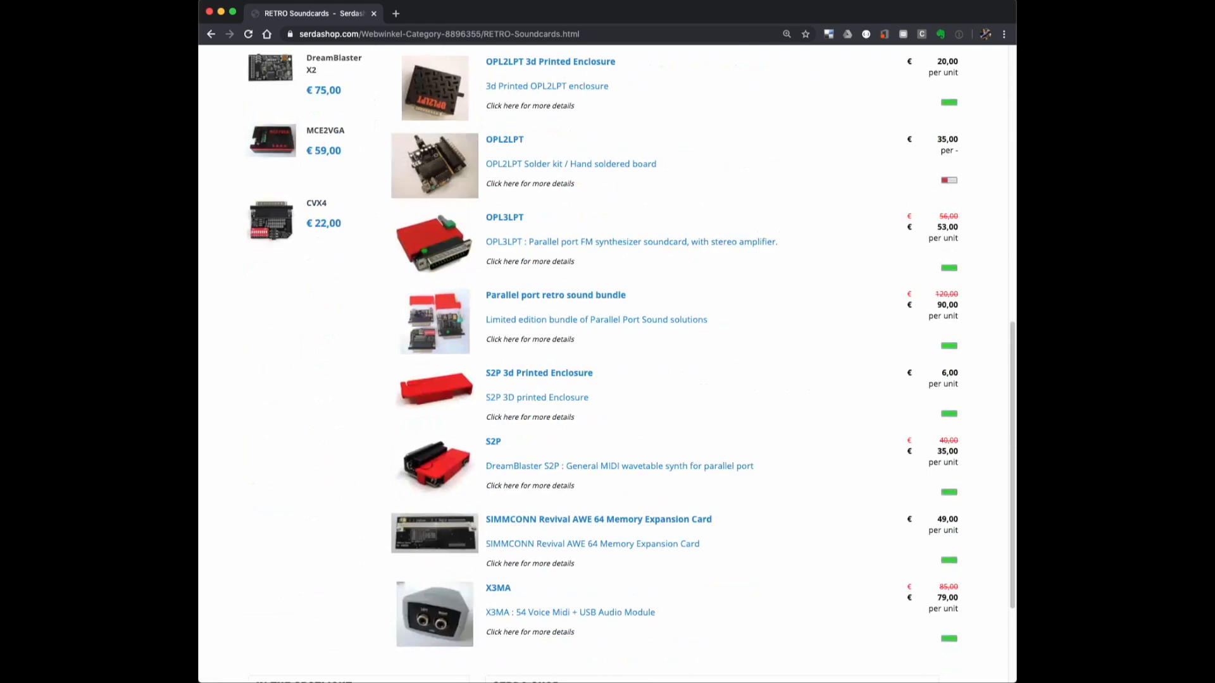